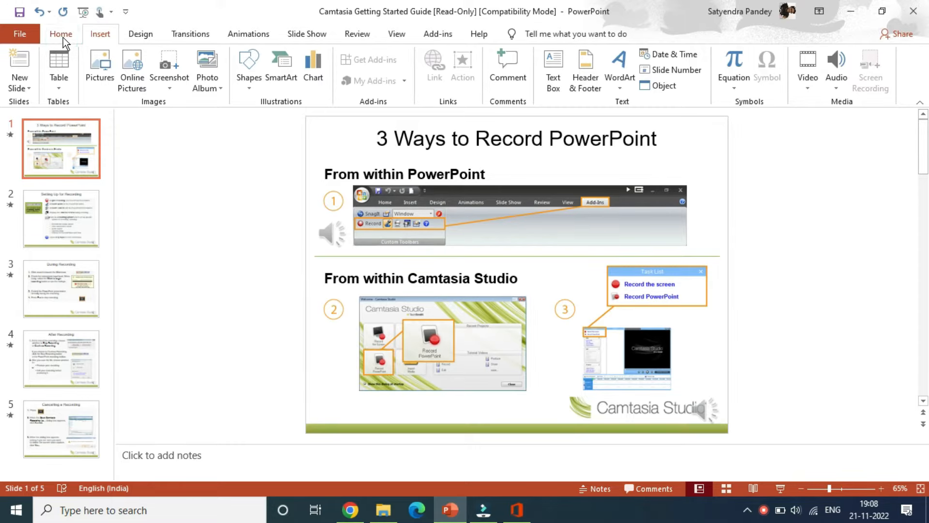
Show the Home ribbon and open slide 3, 'During Recording', for editing.
click(61, 34)
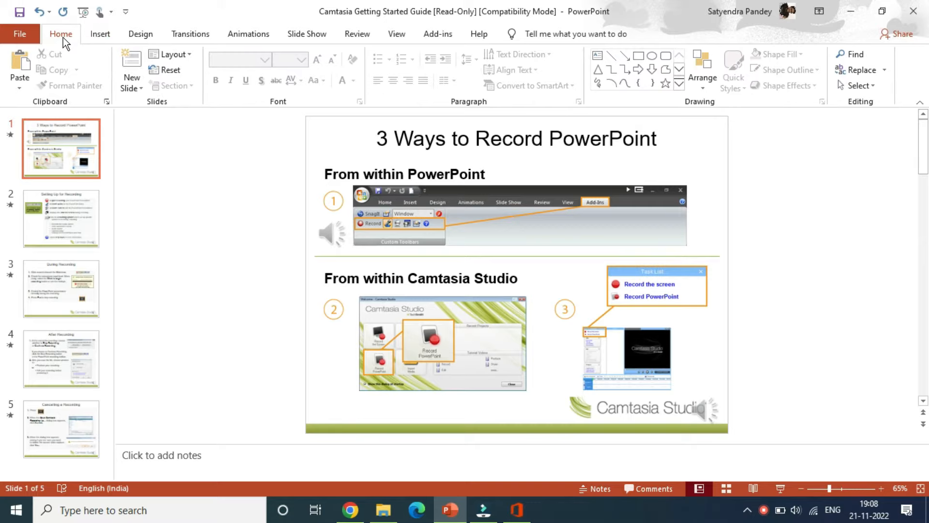
click(61, 289)
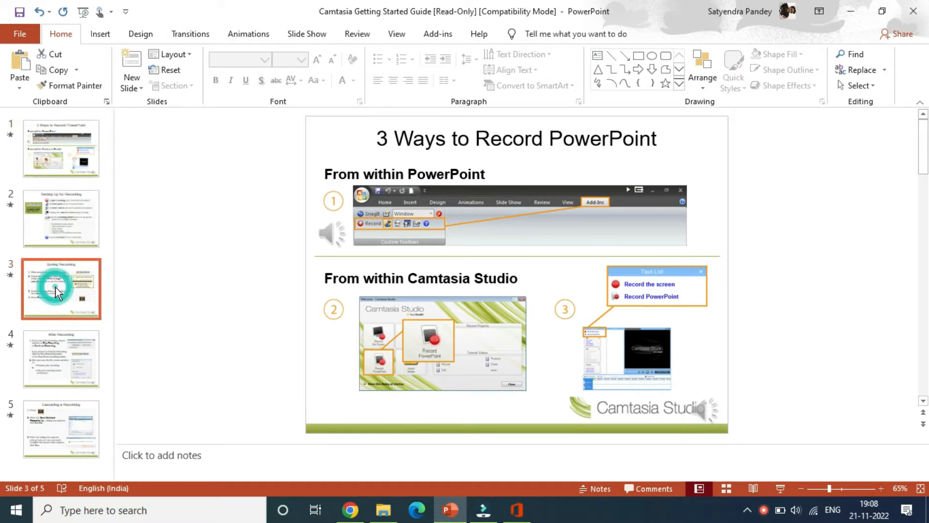
click(61, 288)
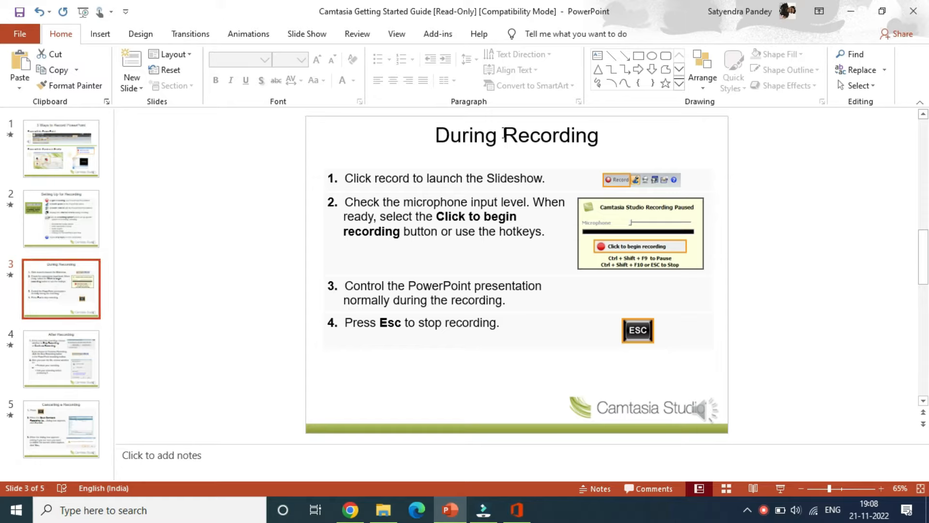
Select the 'During Recording' title text on slide 3.
click(467, 136)
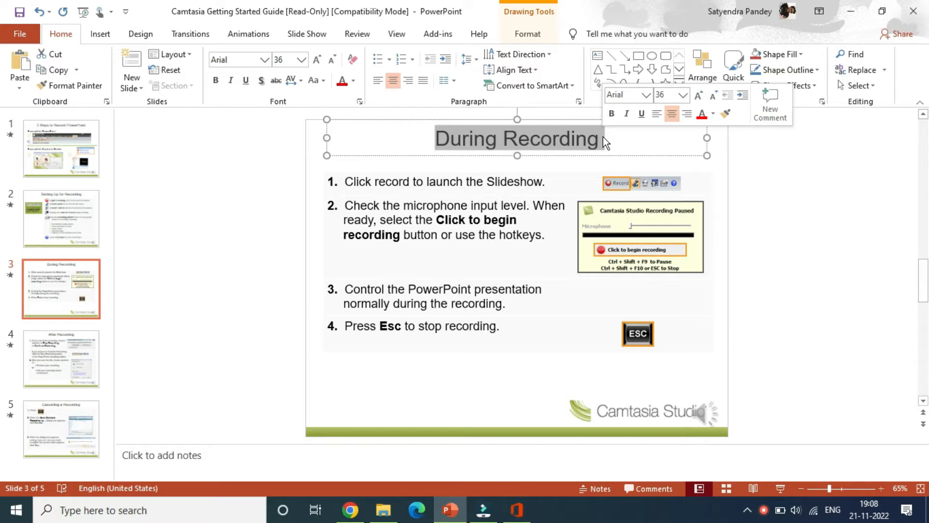
mouse_move(567, 133)
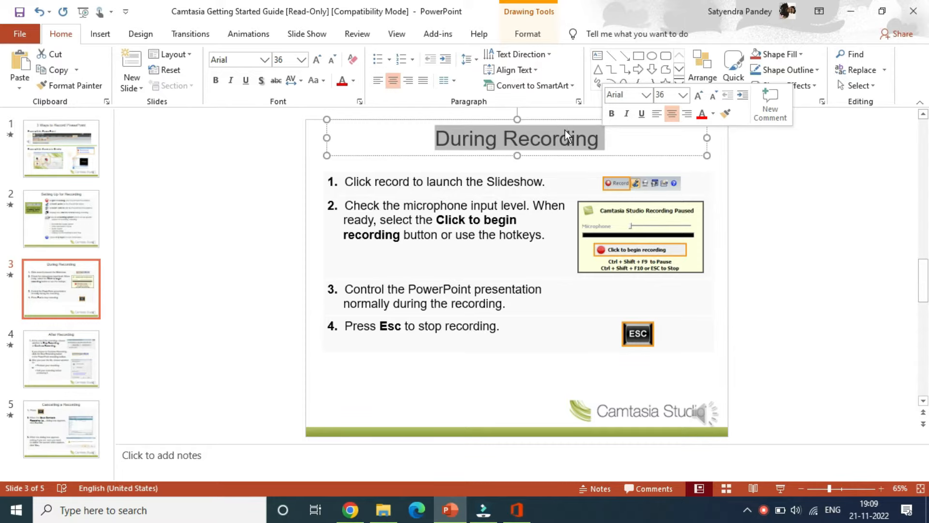
Bring up the context menu on the selected 'During Recording' title.
right_click(566, 138)
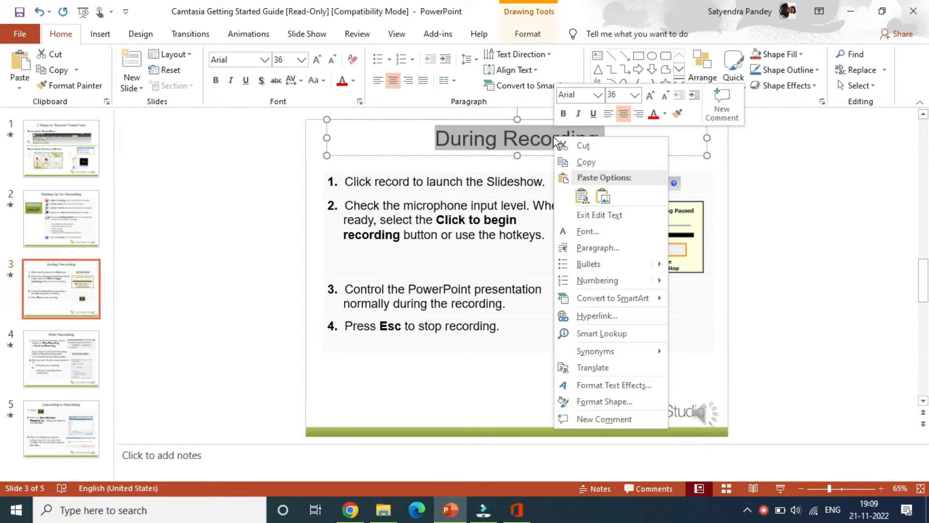
mouse_move(596, 316)
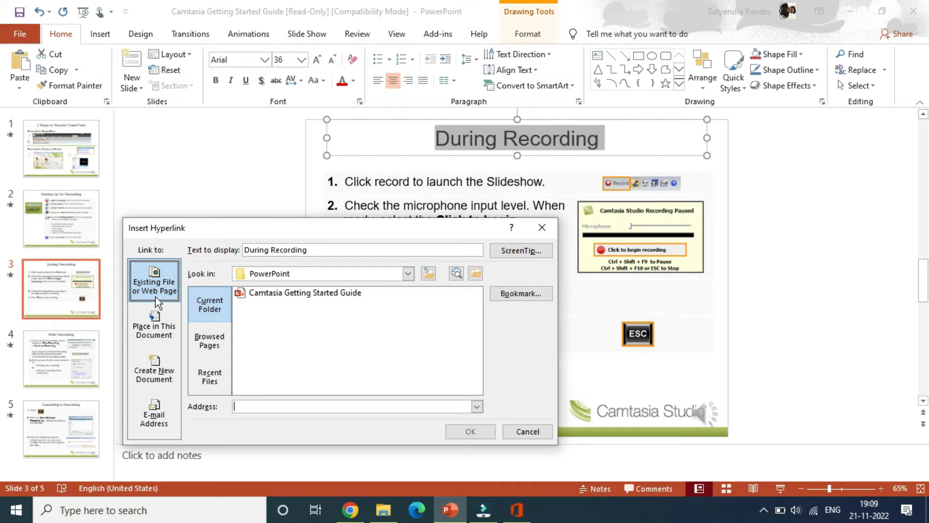
click(154, 324)
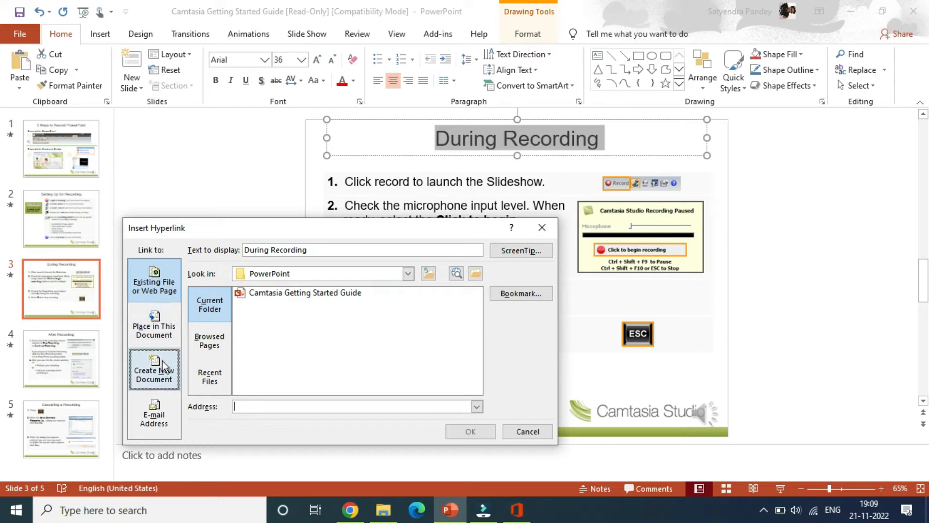
click(153, 413)
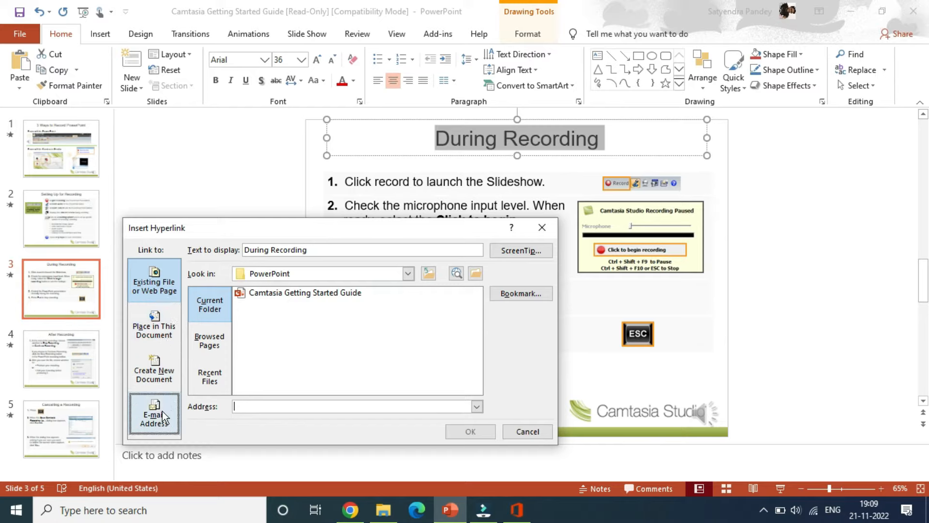
click(153, 281)
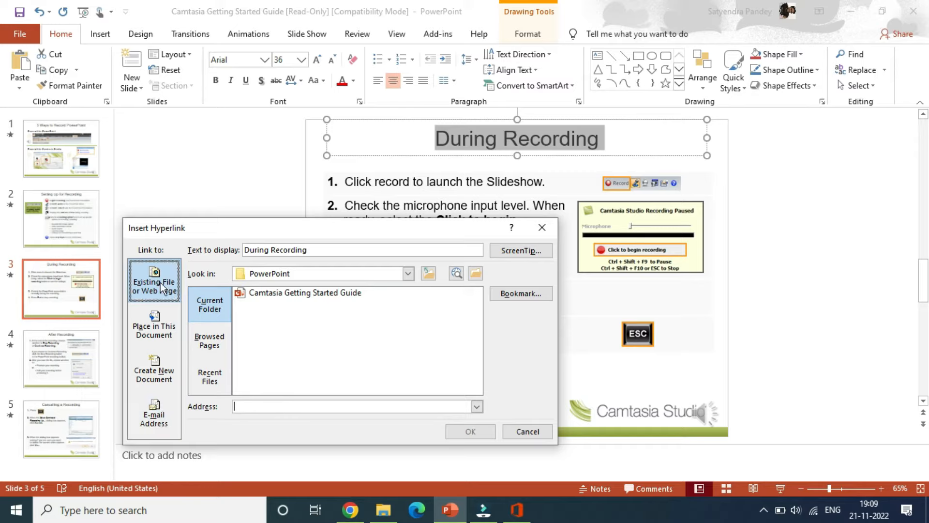
mouse_move(179, 317)
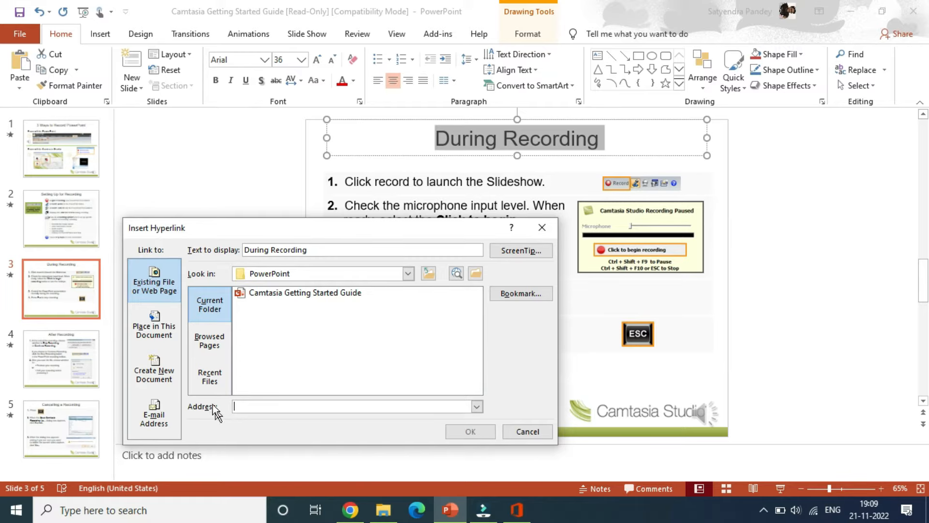
mouse_move(218, 413)
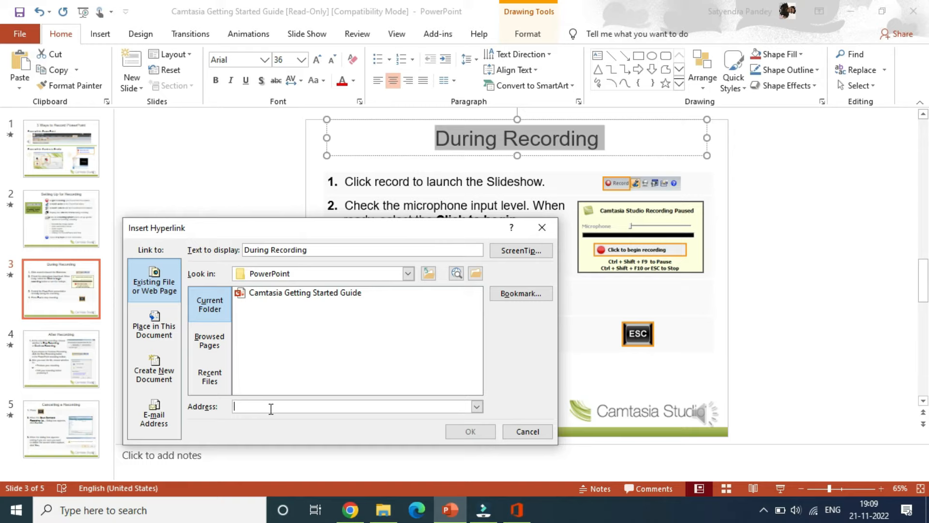
text(http://www.google.com)
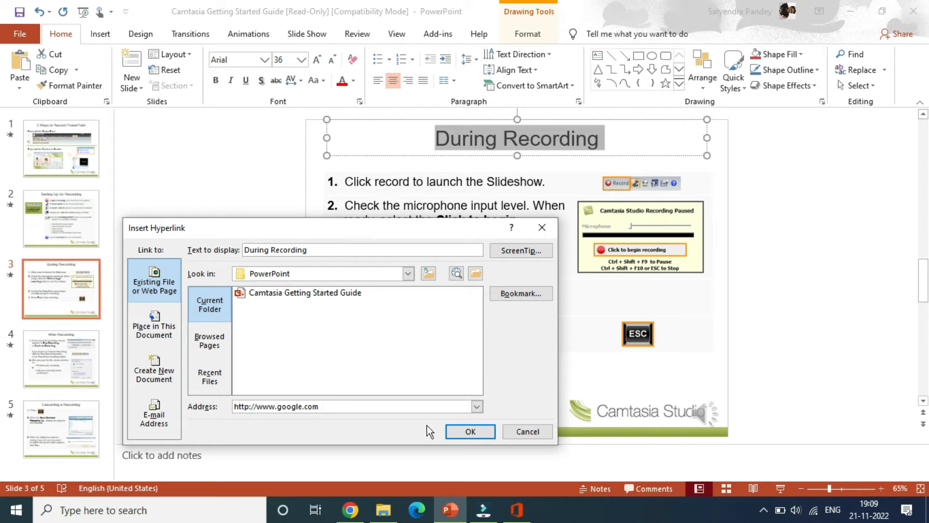
click(469, 431)
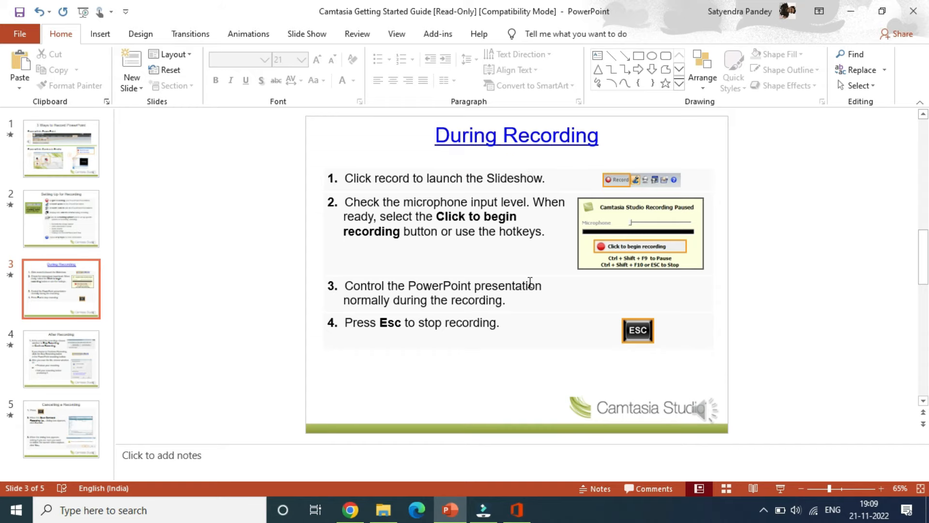
Go to slide 2 and select the word 'Setting' in its title.
click(60, 148)
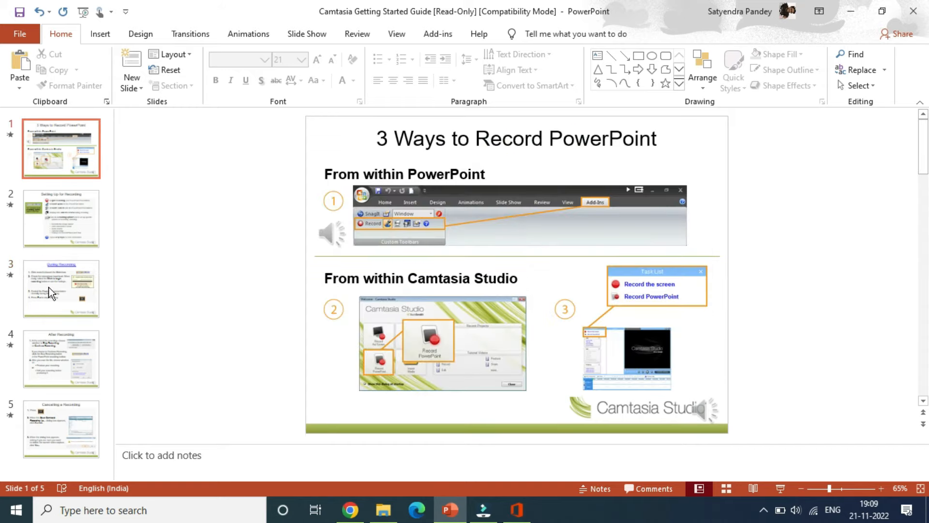
click(61, 288)
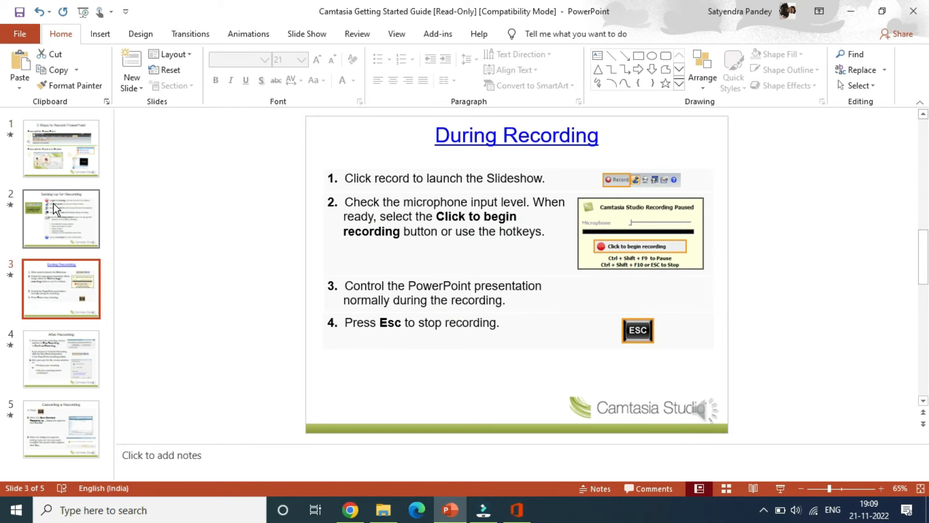
click(61, 218)
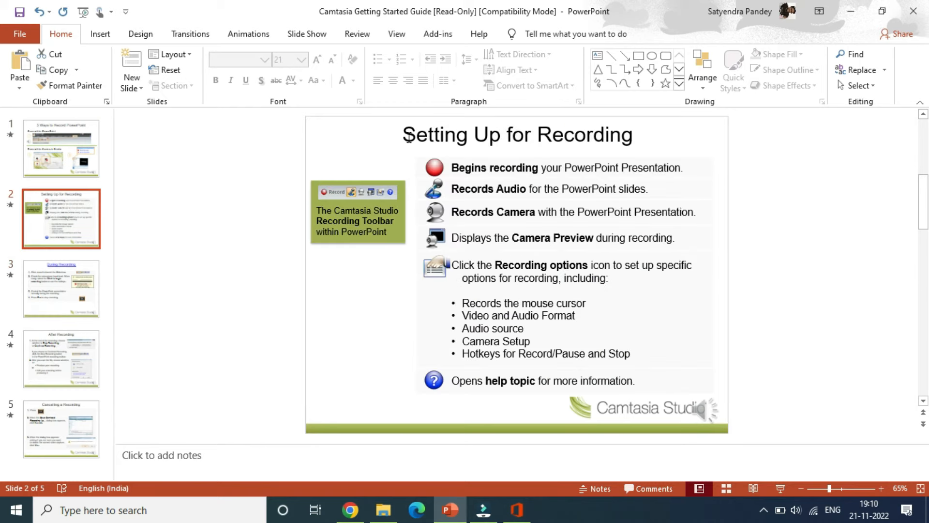
double_click(434, 138)
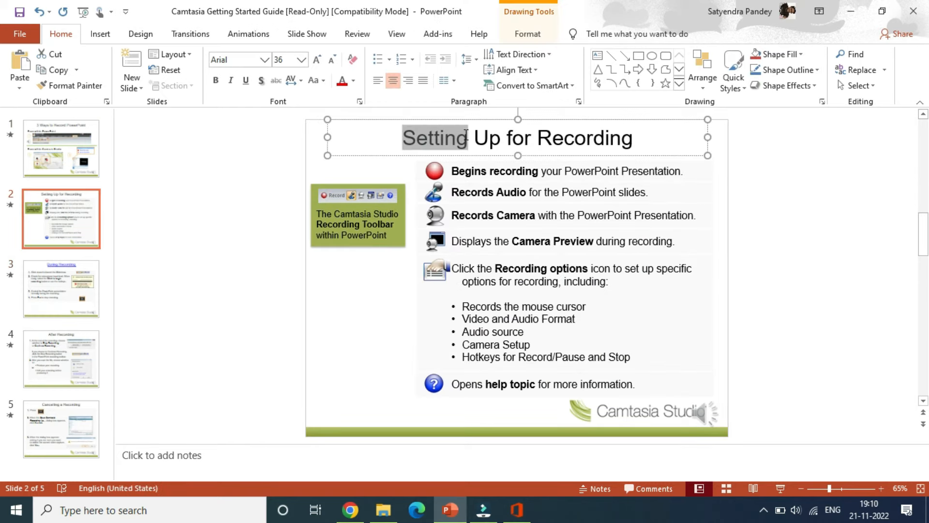
mouse_move(100, 34)
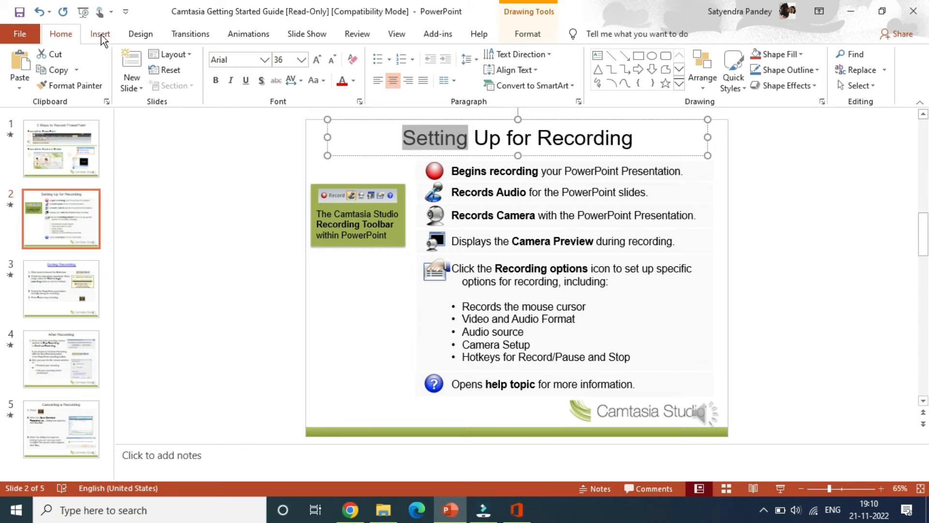
click(99, 34)
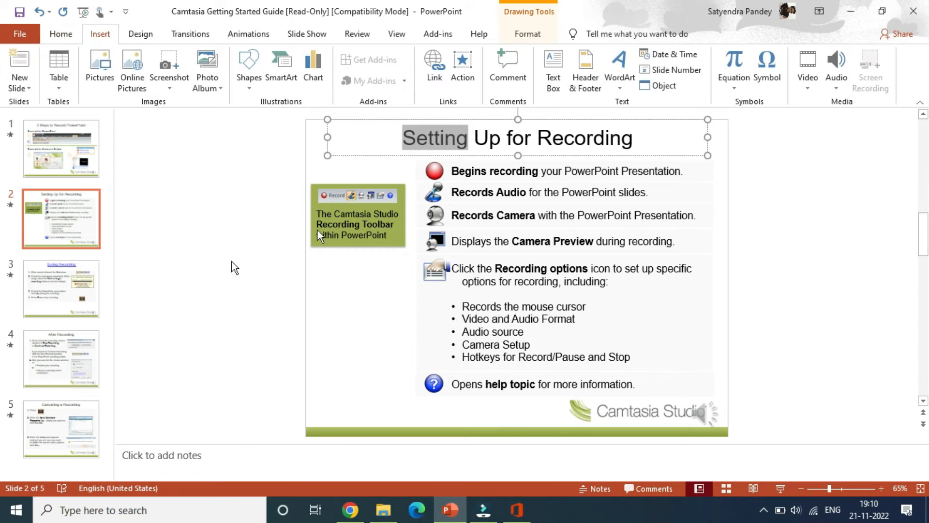
click(434, 62)
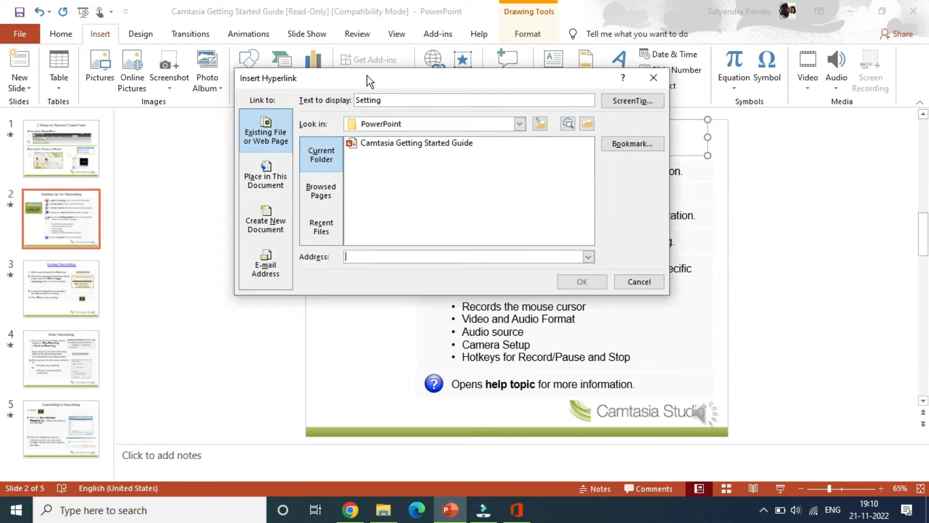
mouse_move(475, 83)
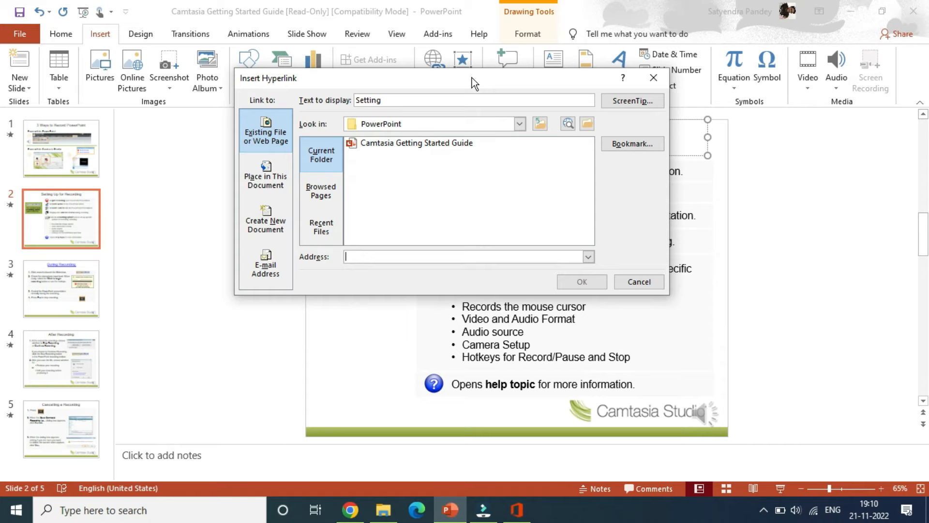
mouse_move(617, 222)
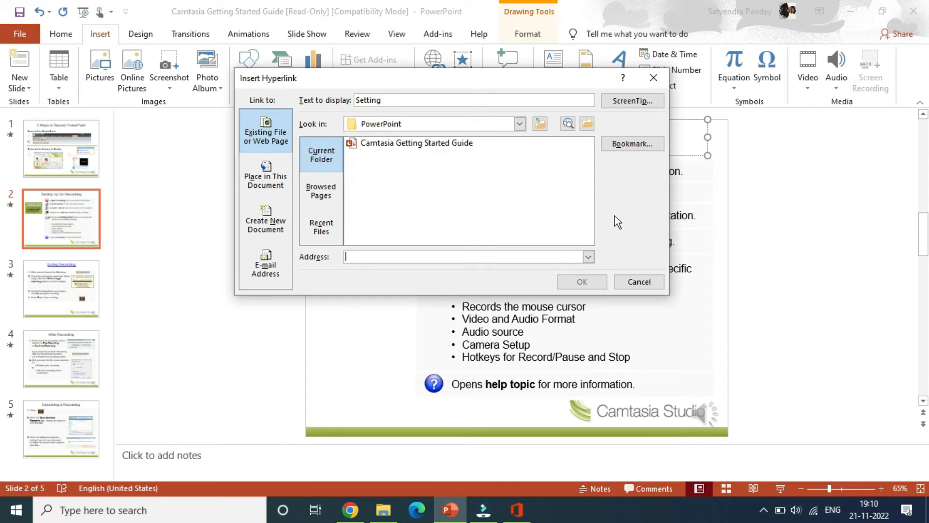
click(638, 282)
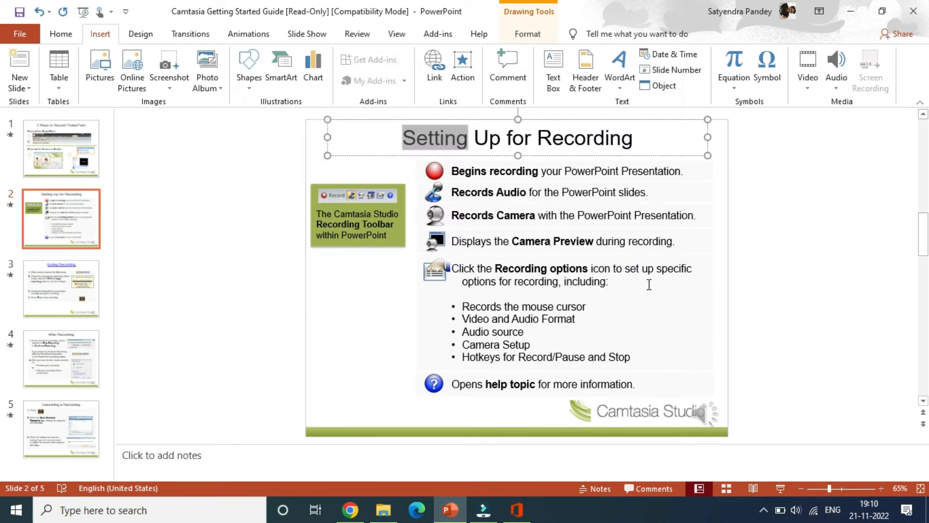